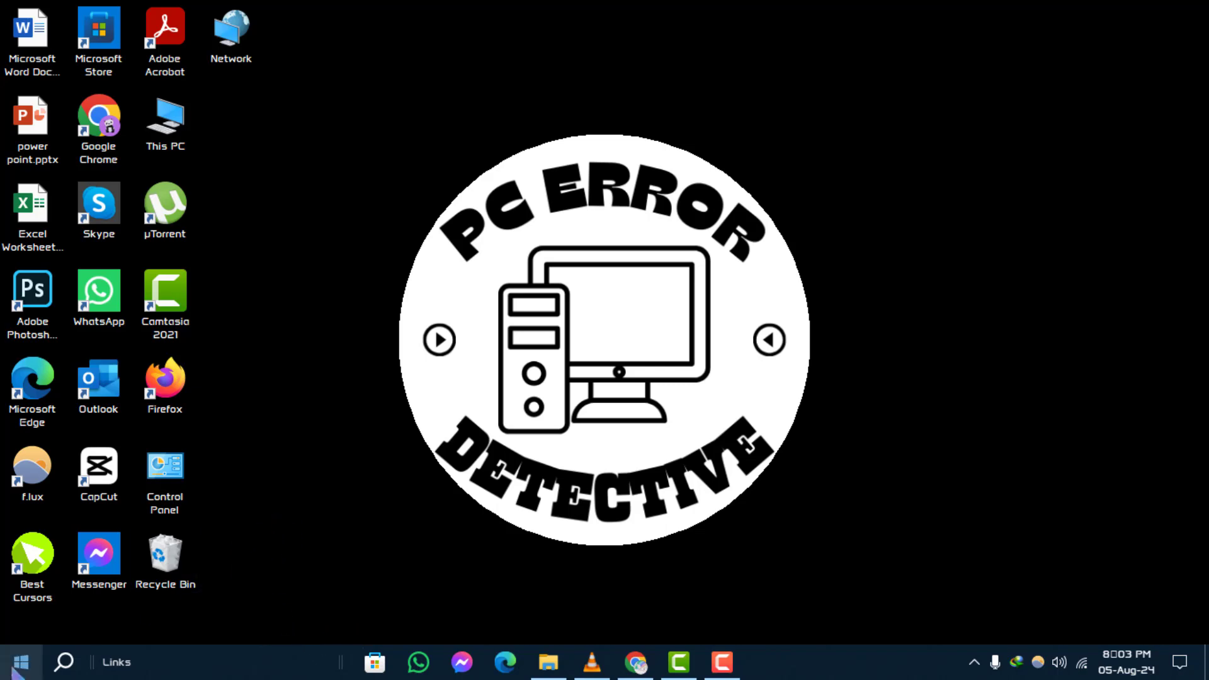
Open Settings from the Start context menu and go to Ease of Access.
right_click(20, 662)
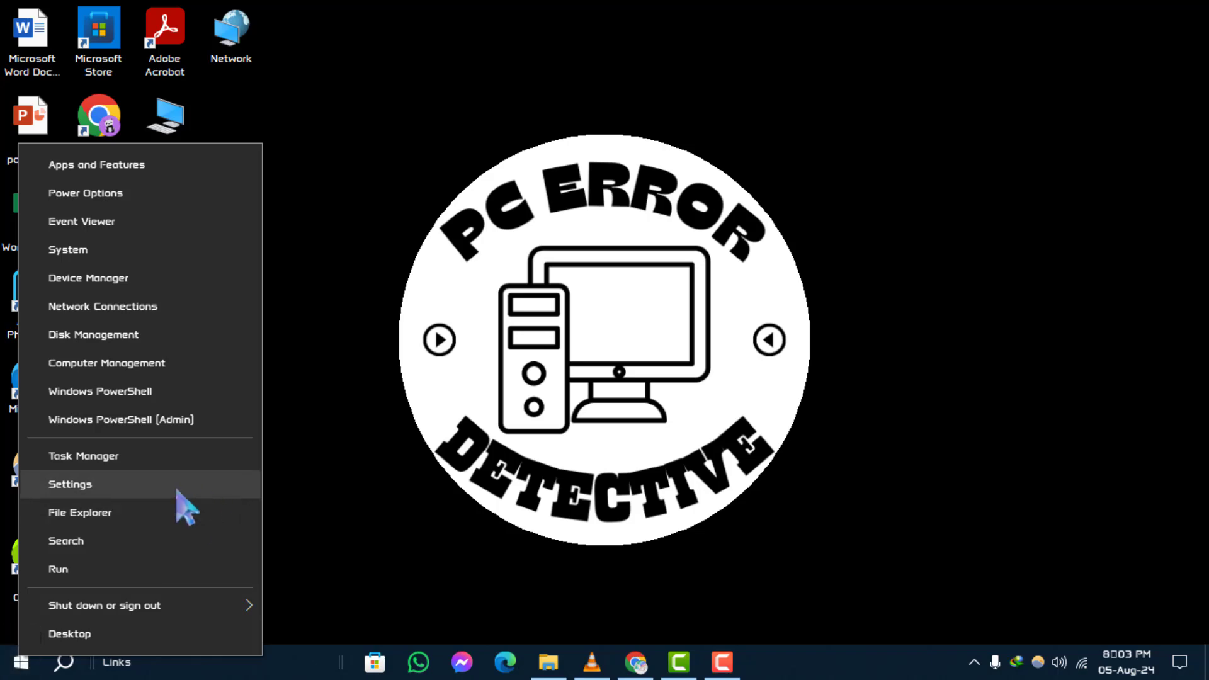
mouse_move(153, 501)
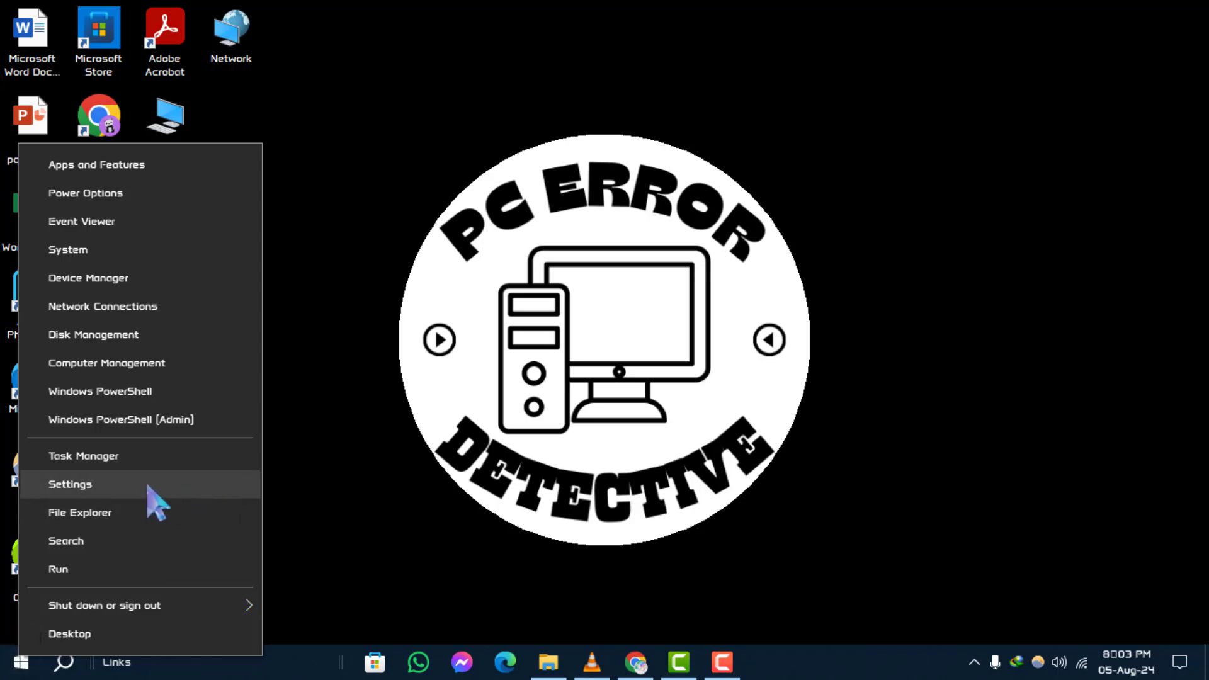
left_click(70, 483)
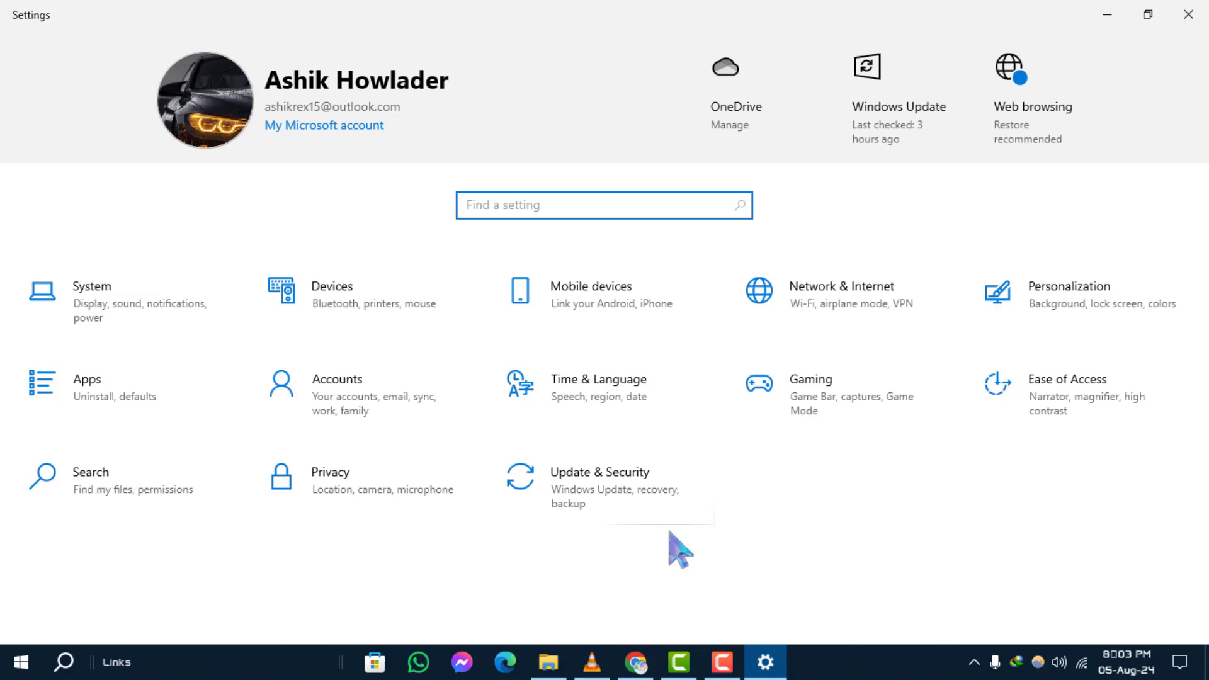
mouse_move(1071, 474)
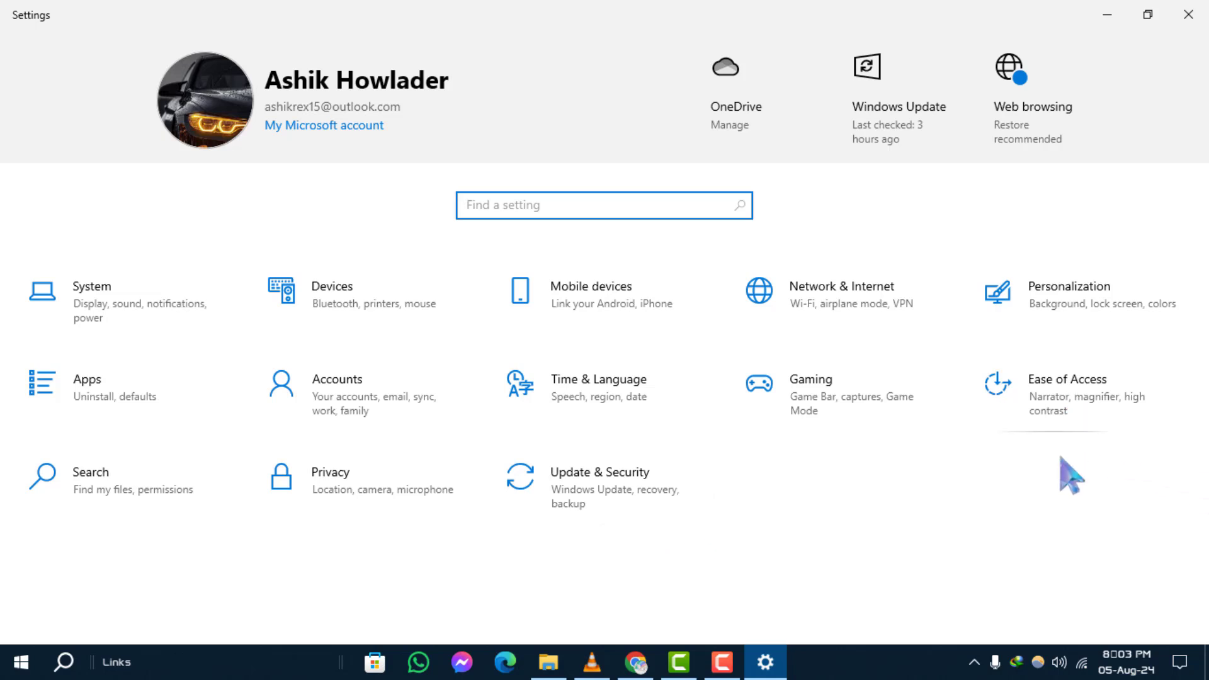
mouse_move(1114, 416)
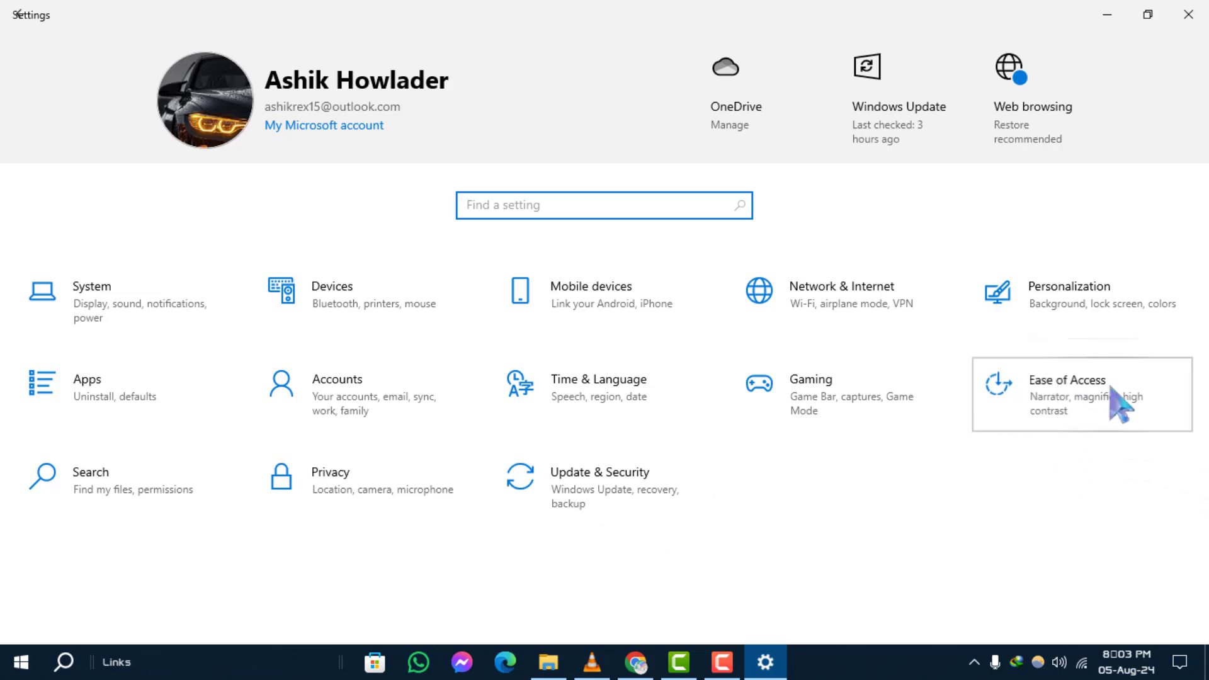
left_click(1066, 389)
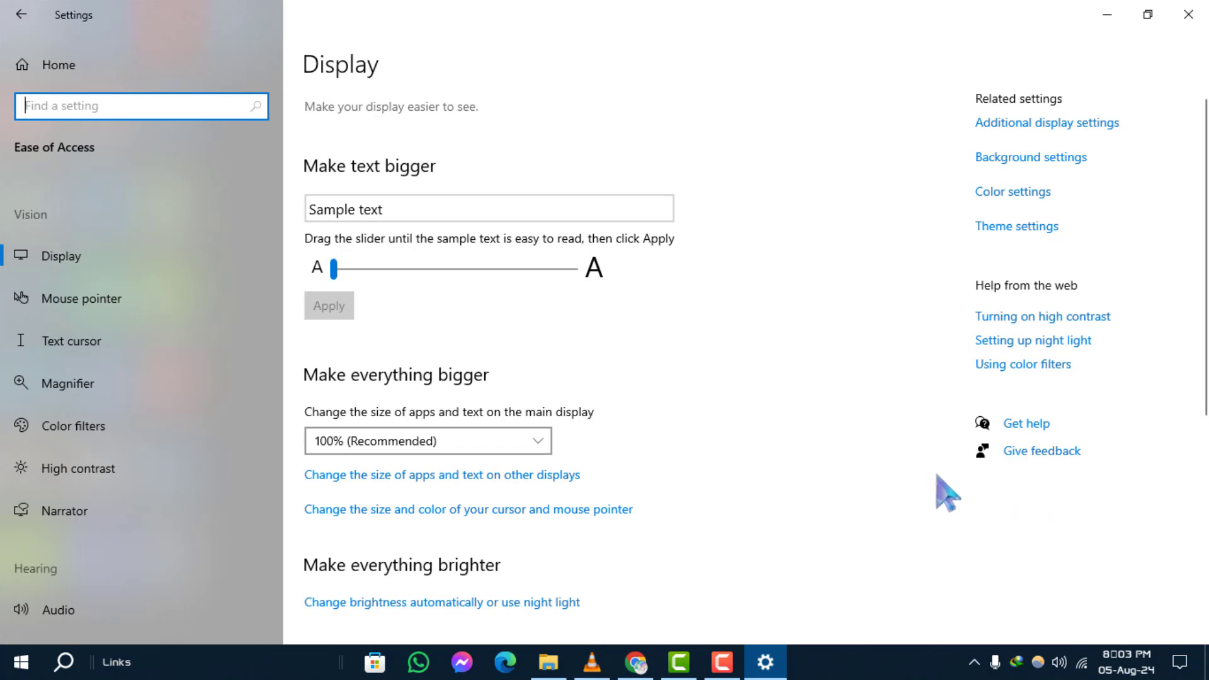
mouse_move(885, 405)
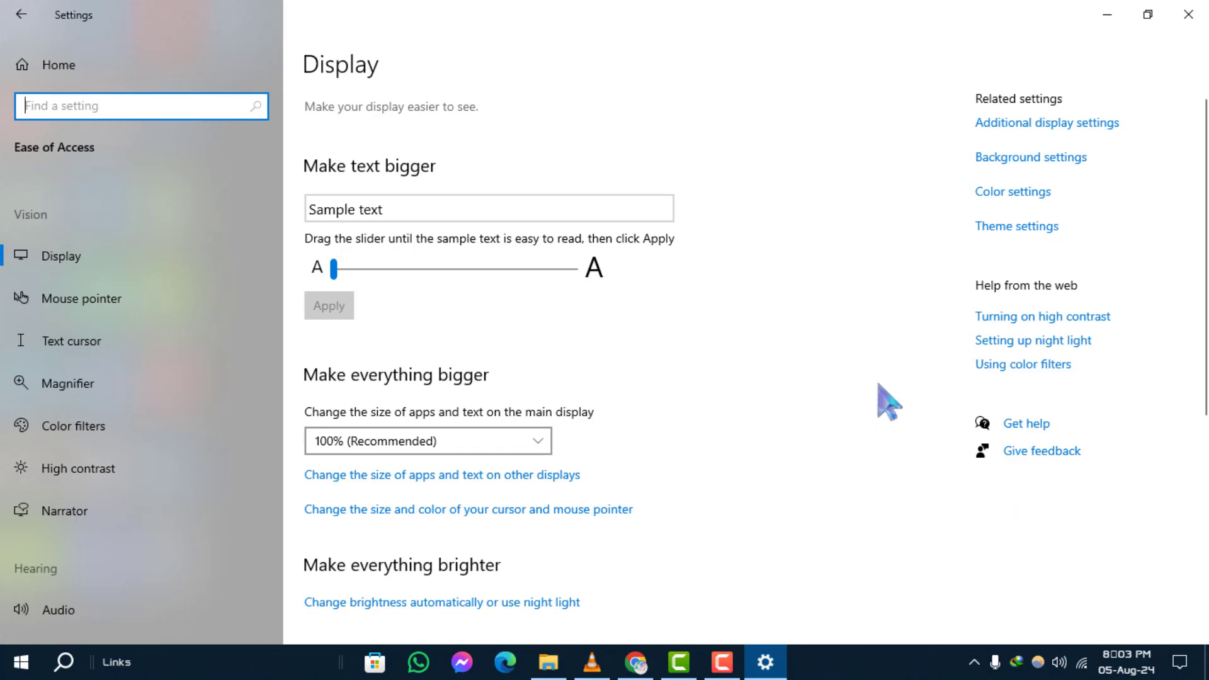
mouse_move(816, 411)
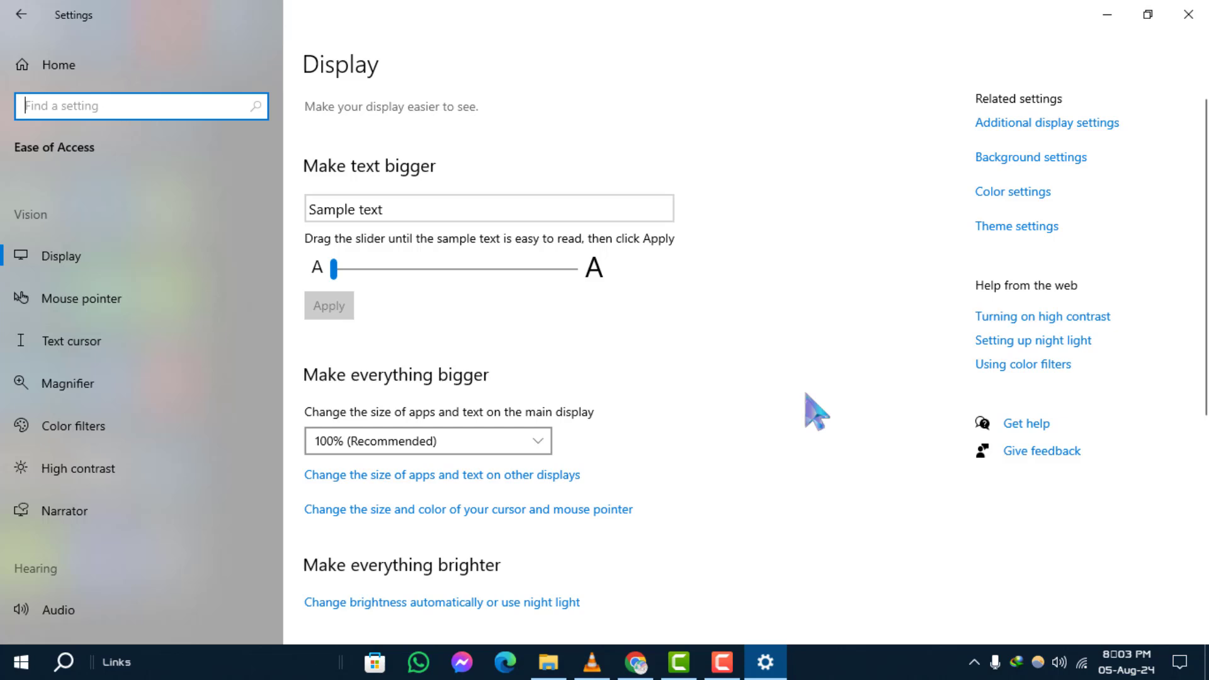
scroll("down", 3)
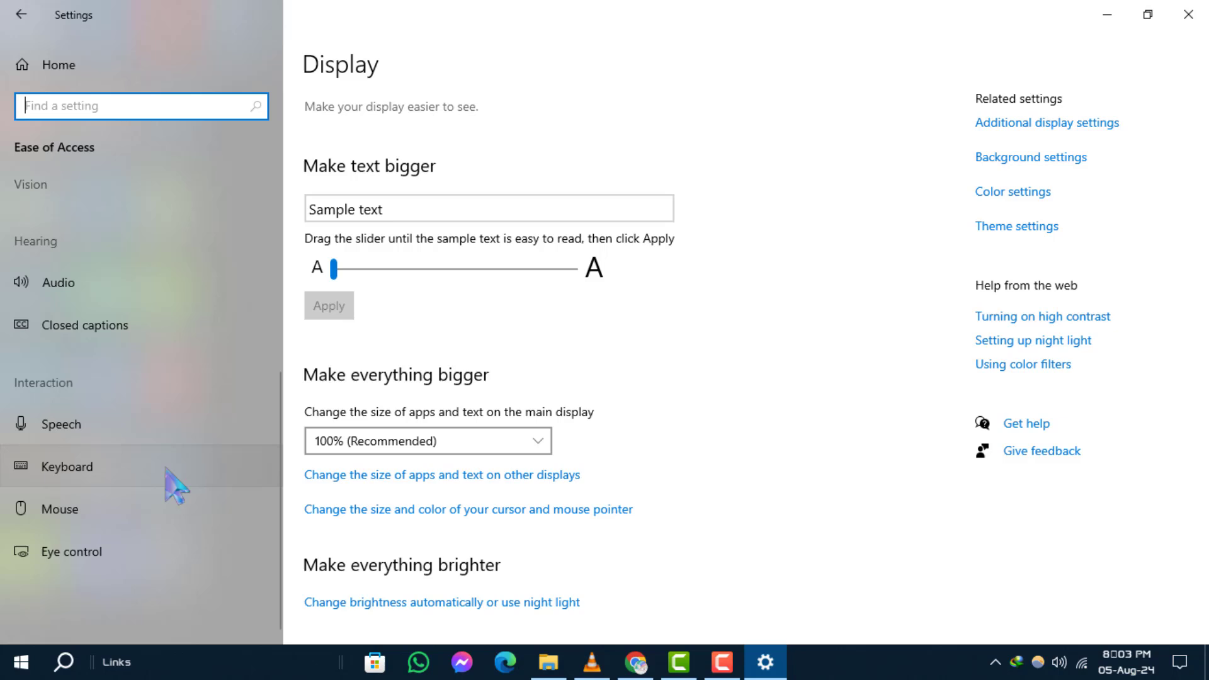
Show the Keyboard page with the Toggle Keys options in view.
left_click(76, 467)
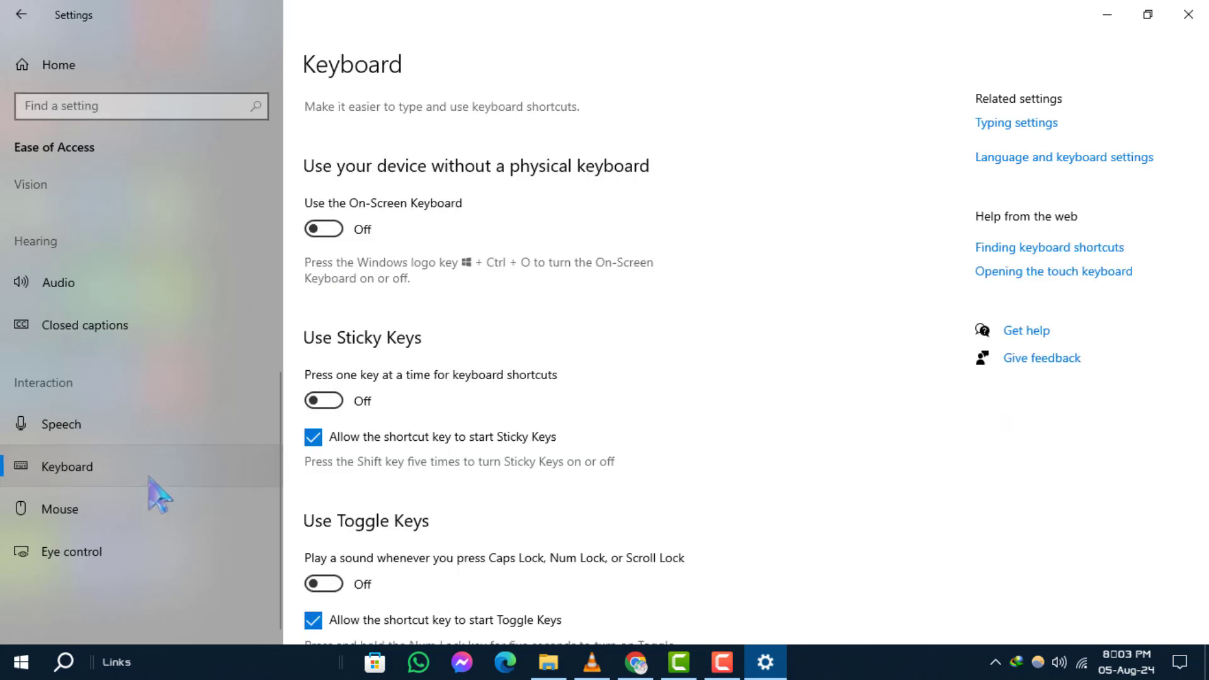
mouse_move(529, 506)
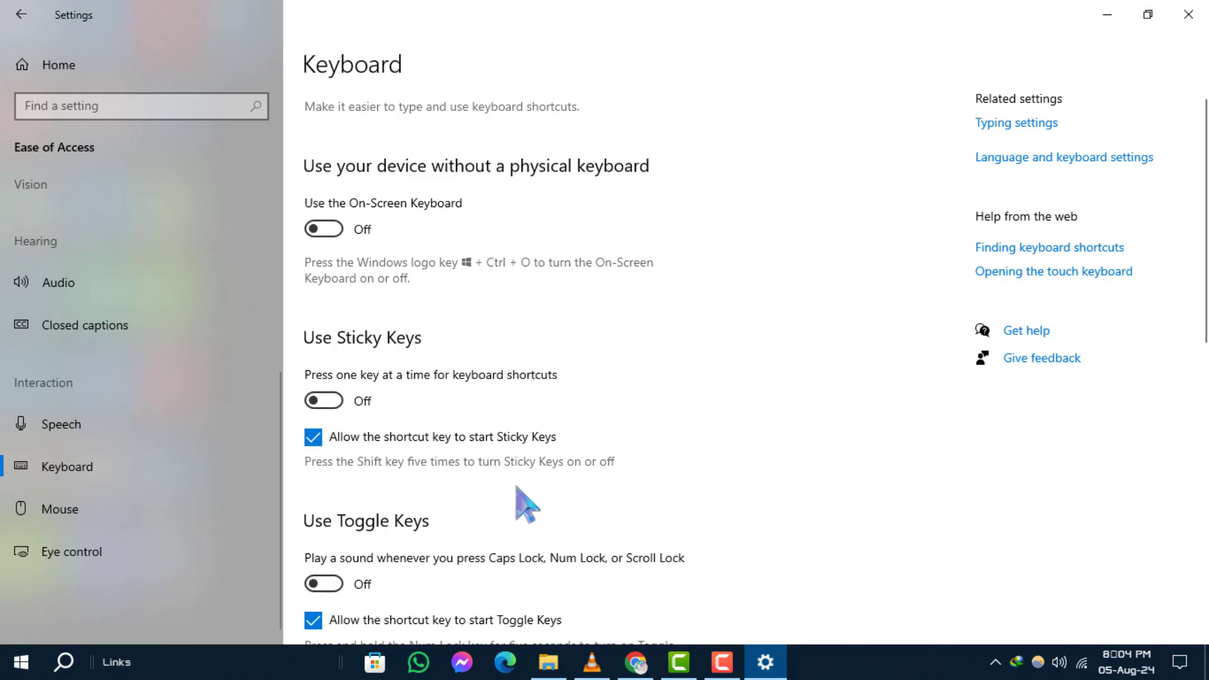
scroll("down", 3)
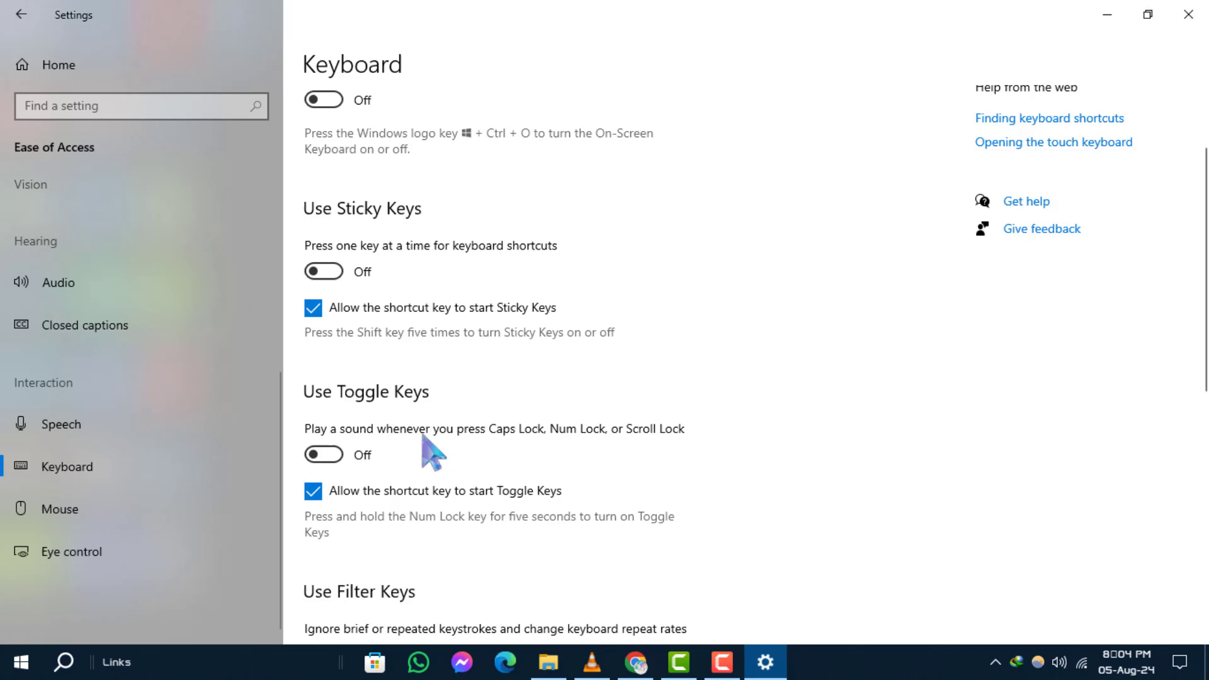
mouse_move(587, 453)
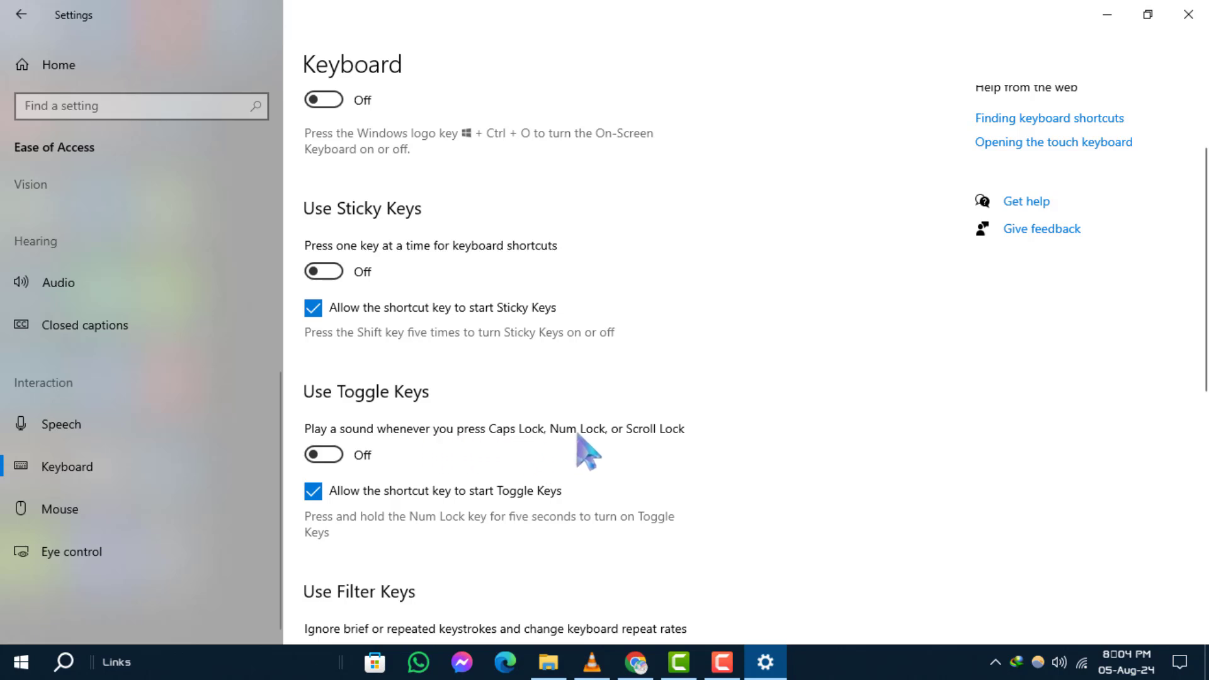
mouse_move(316, 463)
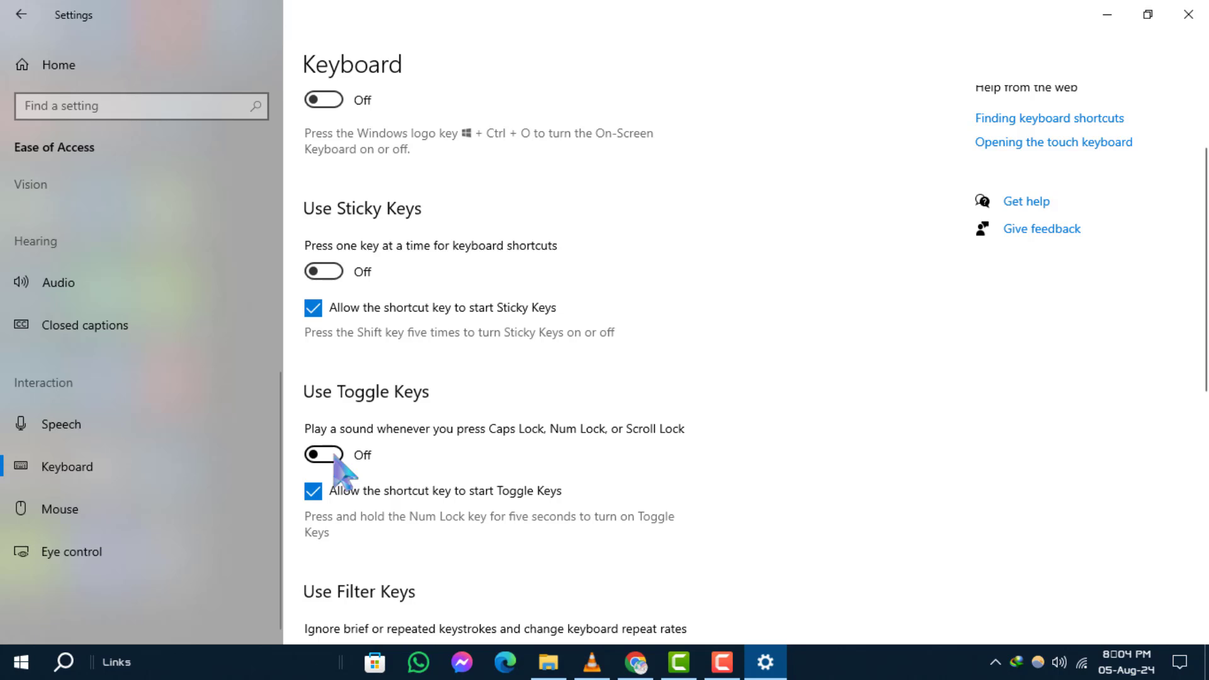
Switch Use Toggle Keys On so Caps, Num and Scroll Lock play a sound.
left_click(323, 454)
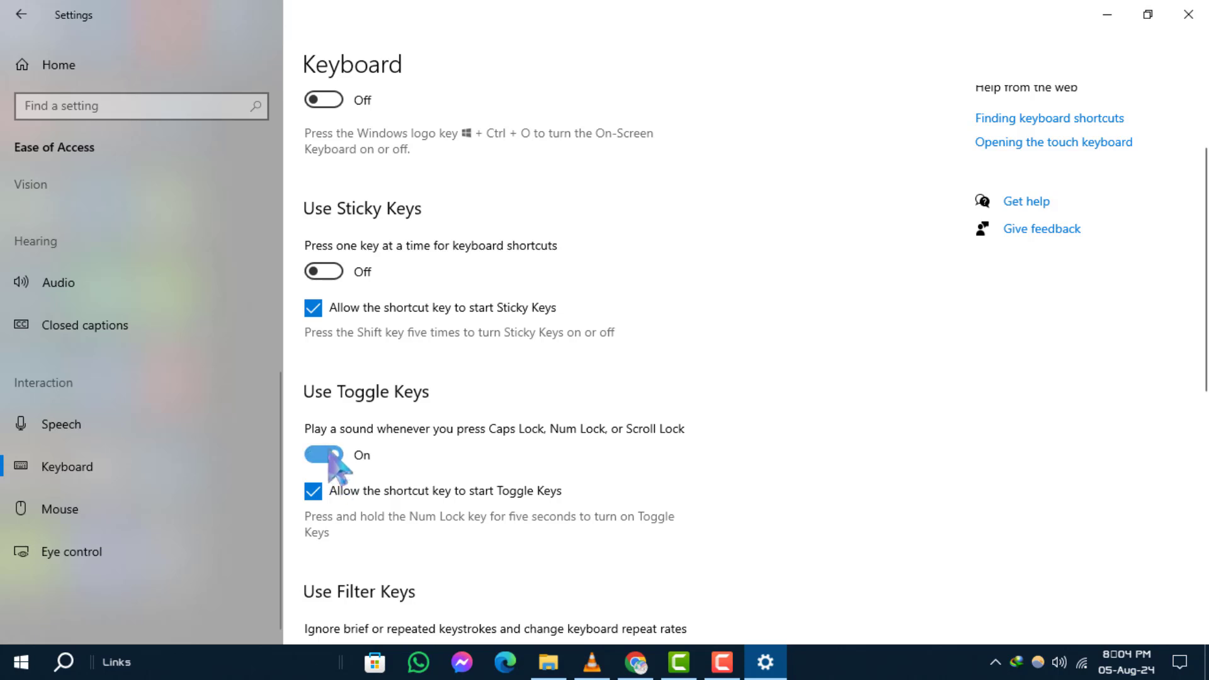
left_click(324, 455)
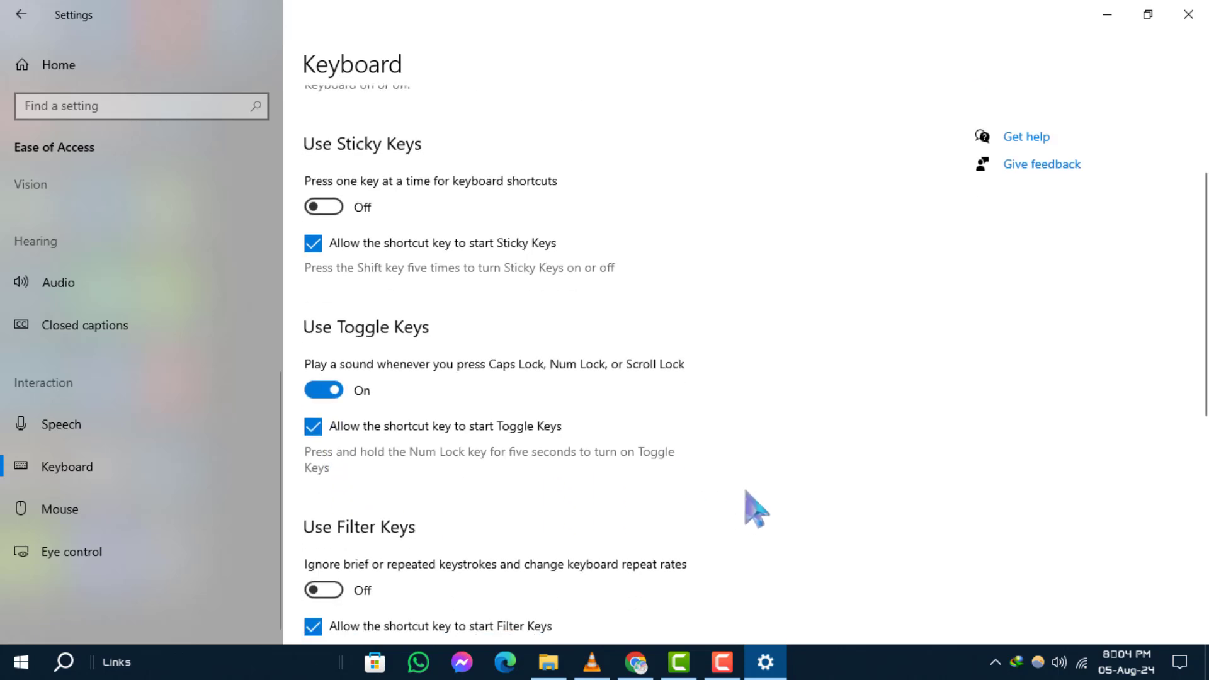
scroll("down", 3)
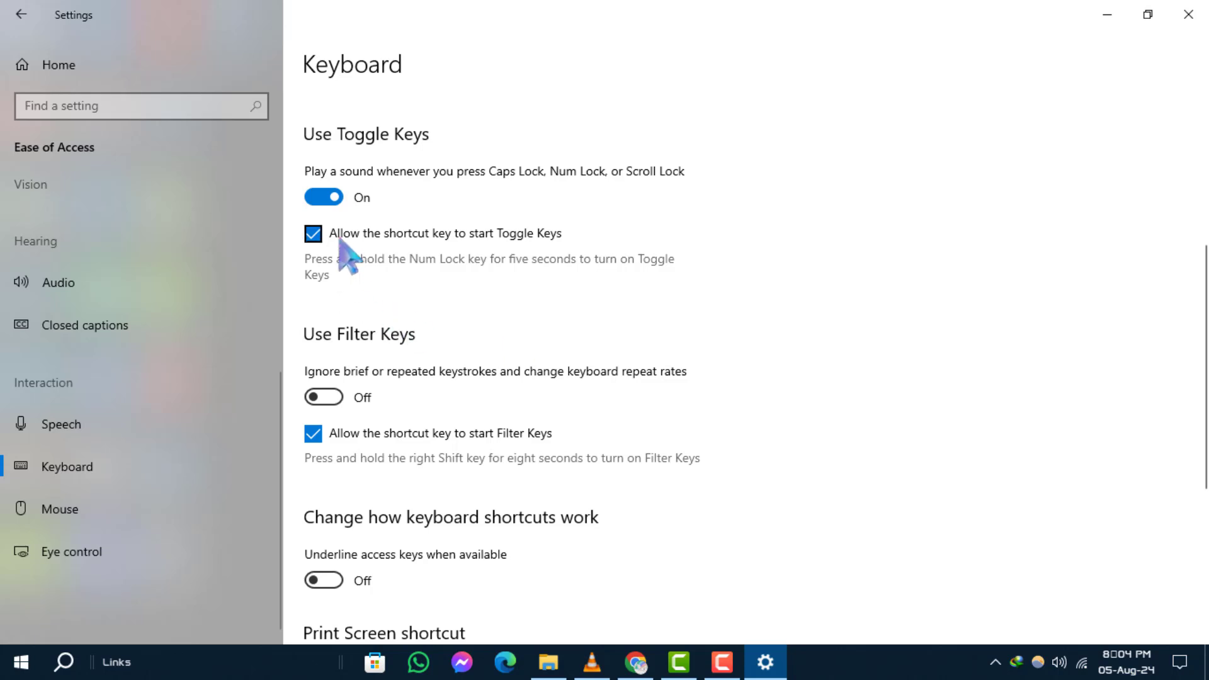